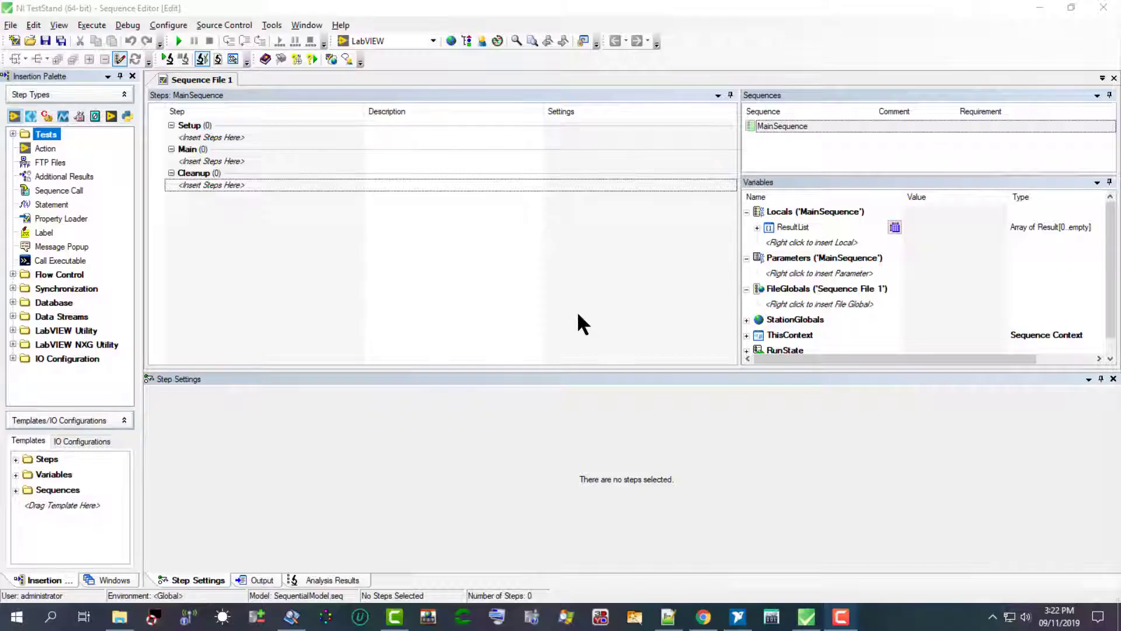
mouse_move(515, 369)
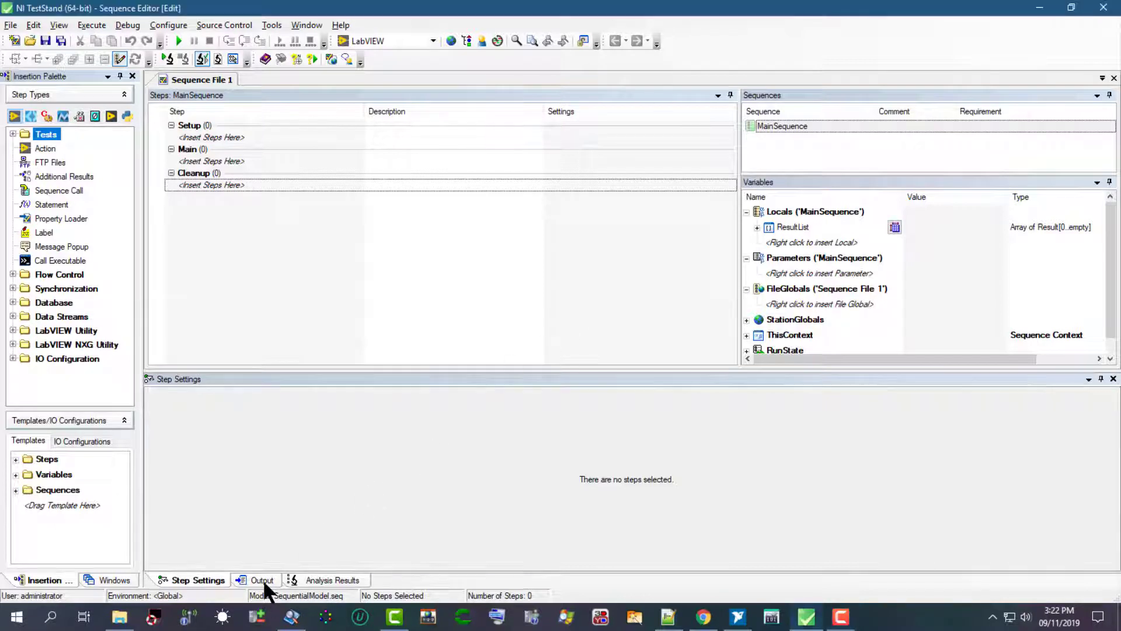
Step: Show the Output pane, then the Analysis Results pane in the bottom docking area
click(262, 579)
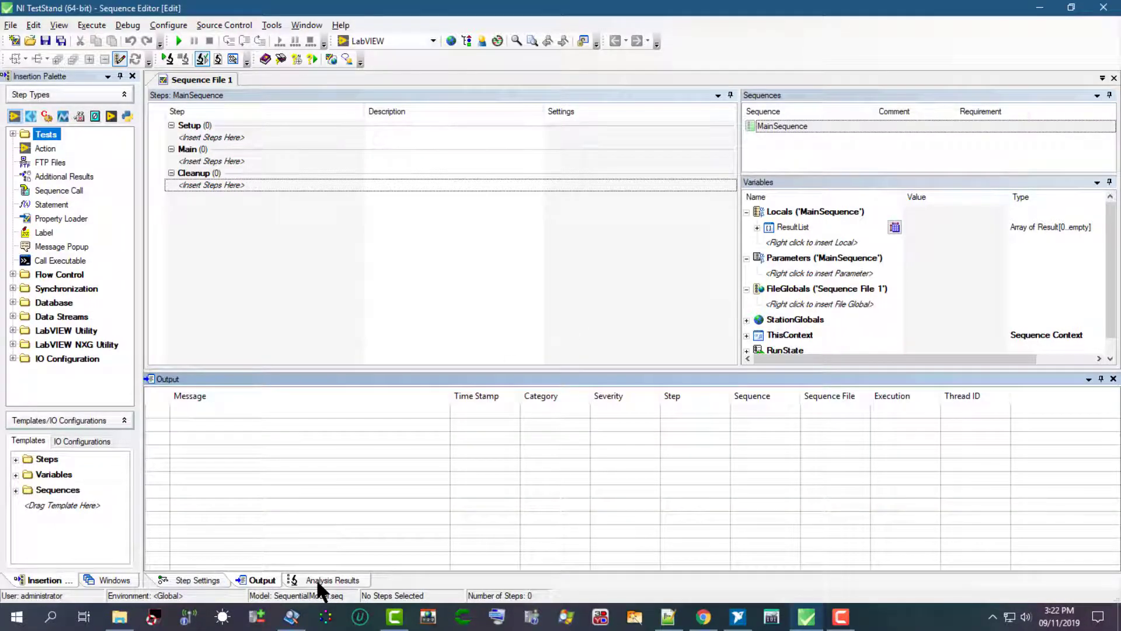
click(332, 580)
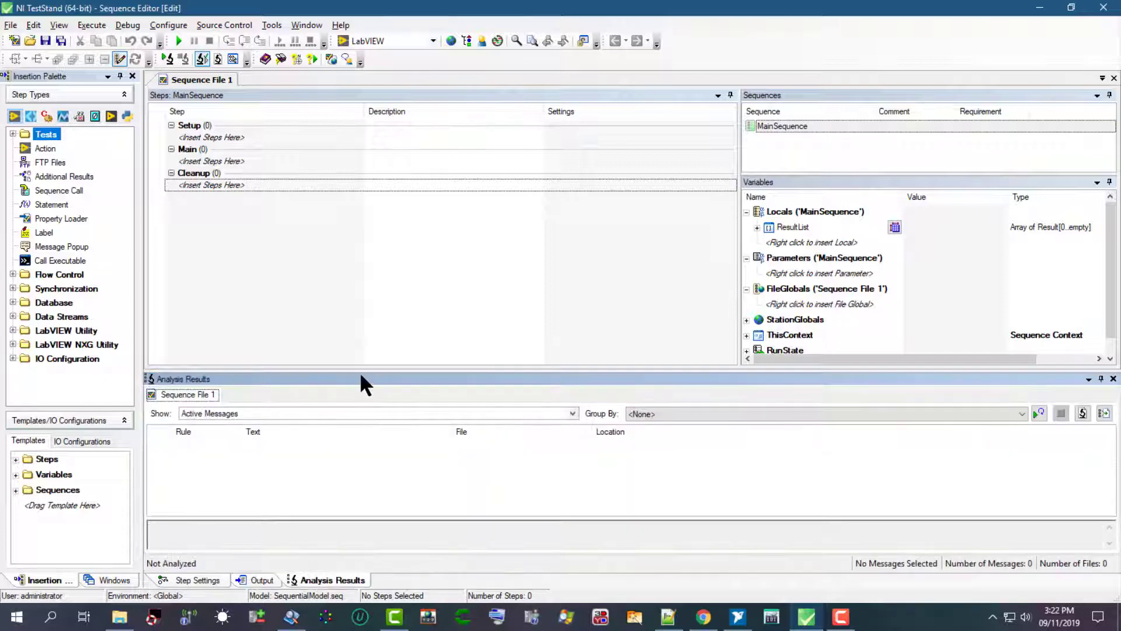
mouse_move(358, 194)
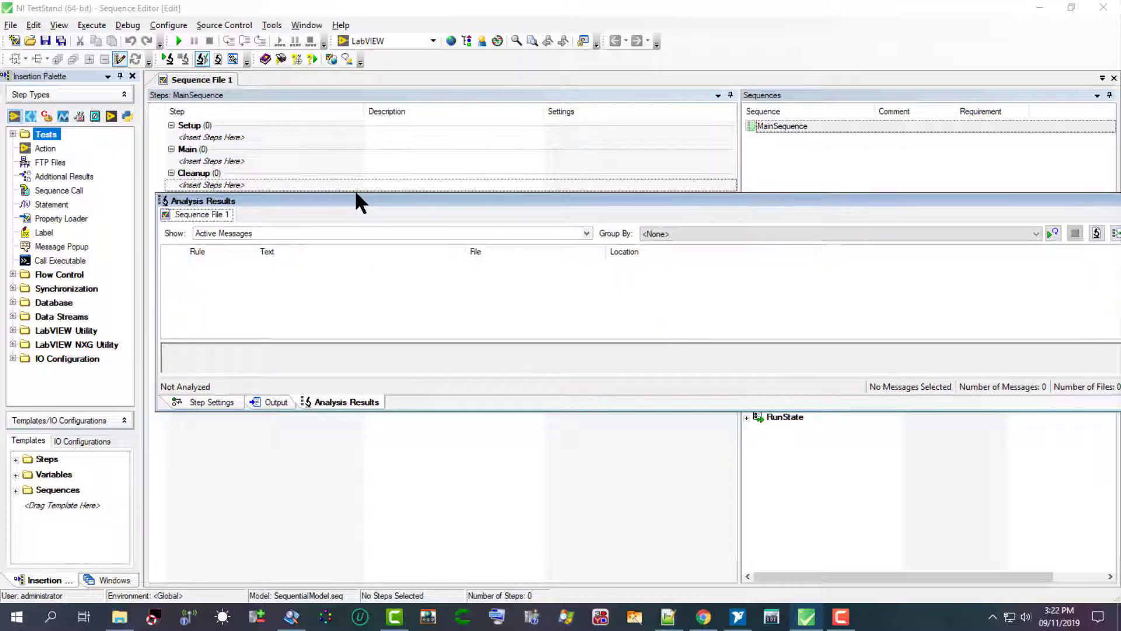
mouse_move(361, 208)
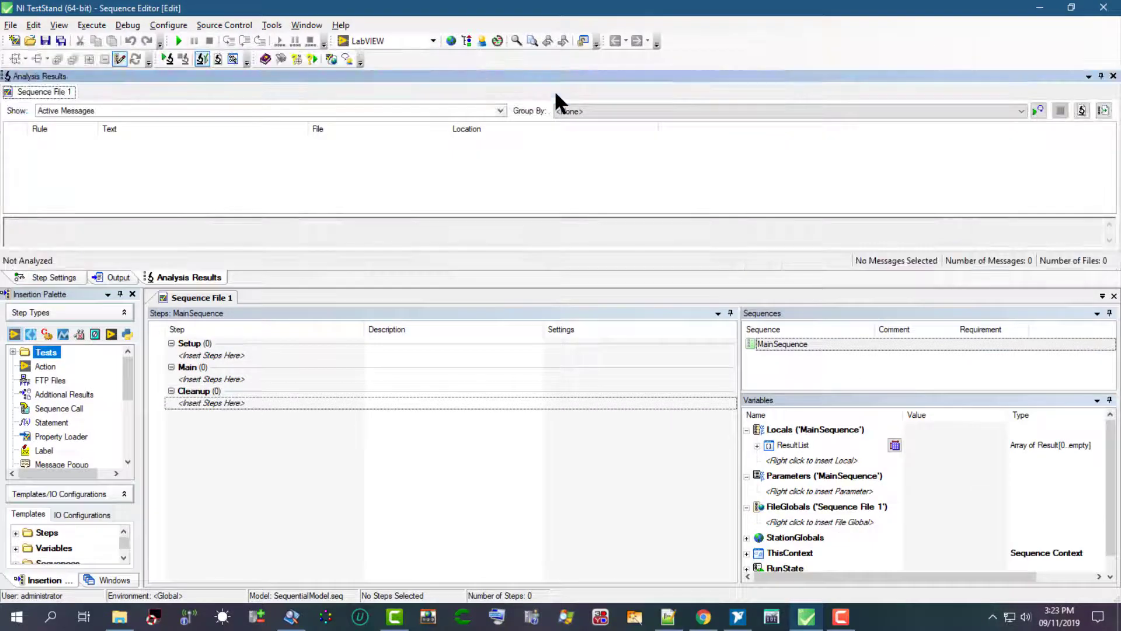
mouse_move(529, 86)
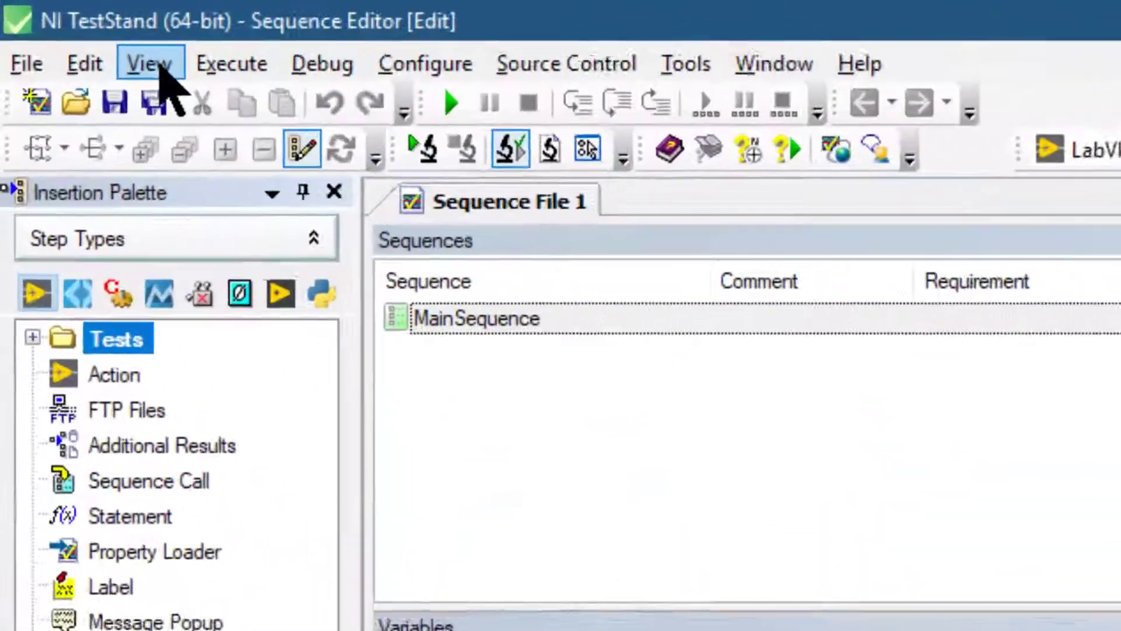
Step: Run View » Reset UI Configuration and confirm Yes to restore default panes and toolbars
click(148, 63)
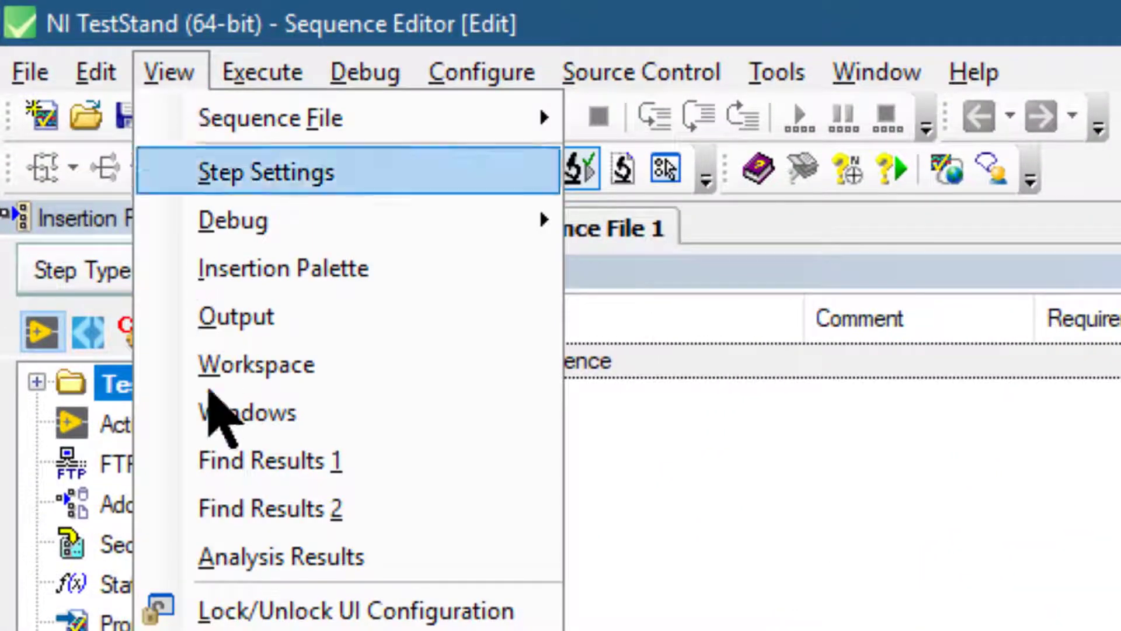
mouse_move(300, 490)
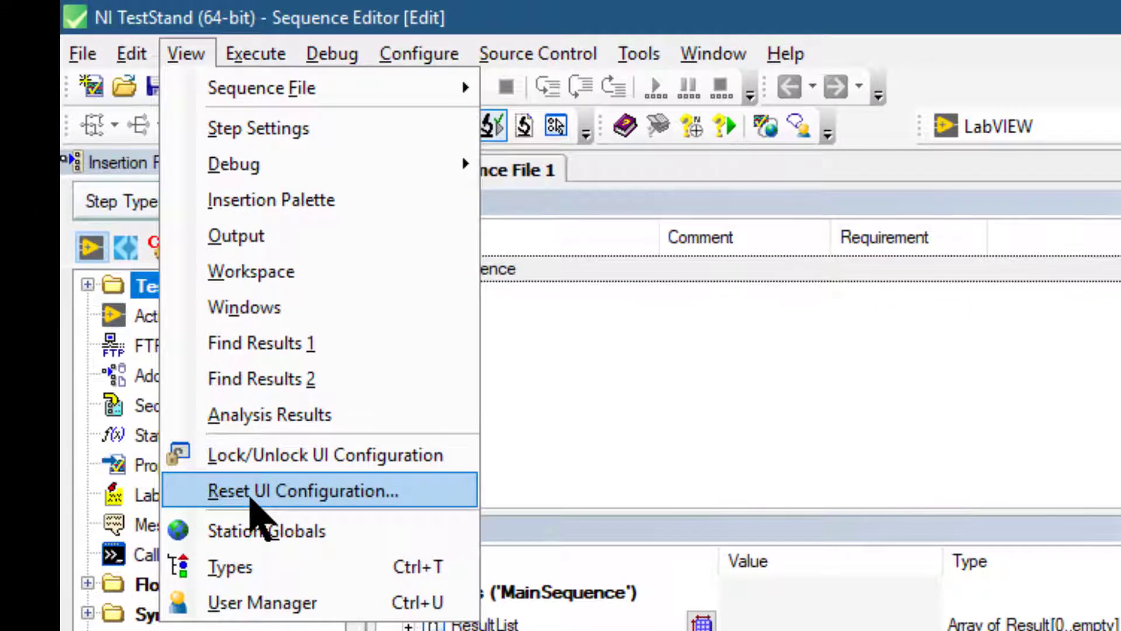
click(302, 491)
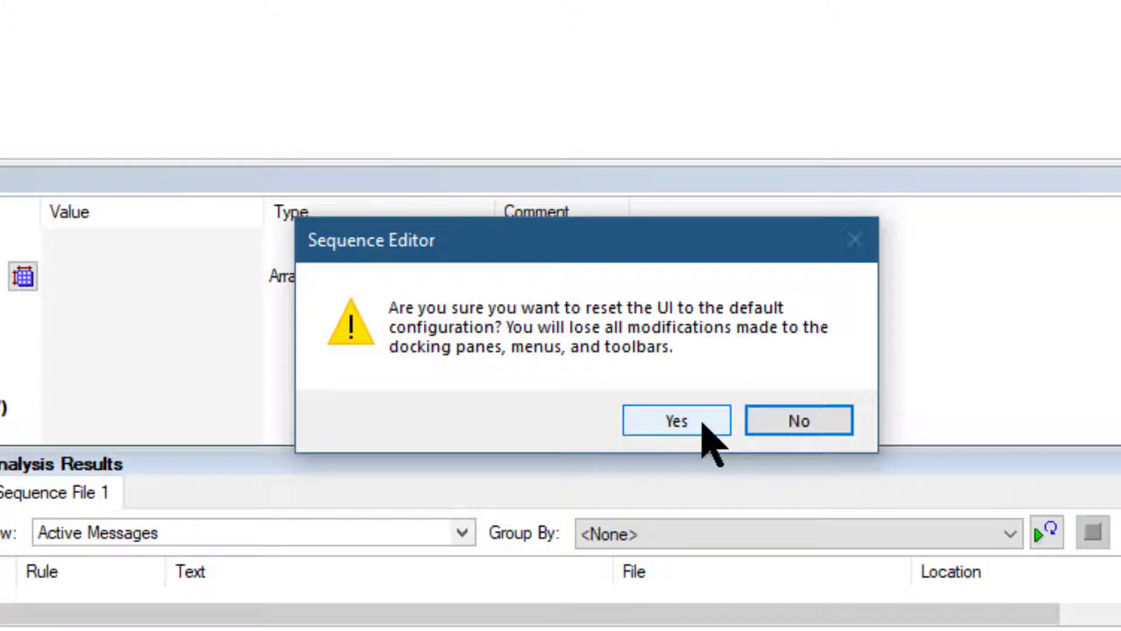
click(676, 419)
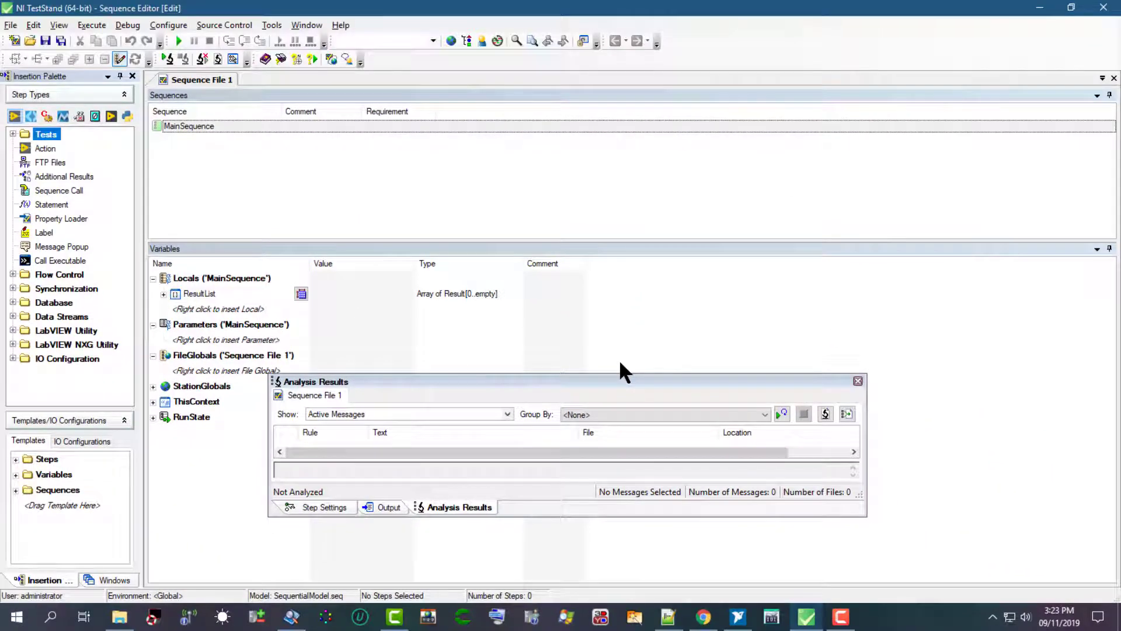
click(857, 380)
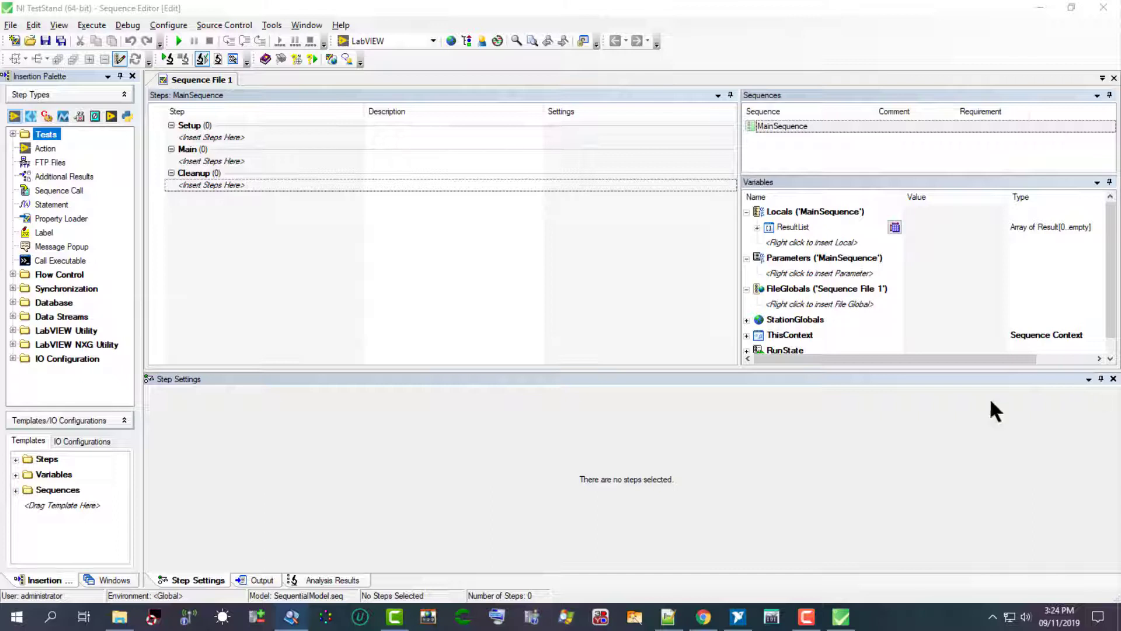
mouse_move(554, 401)
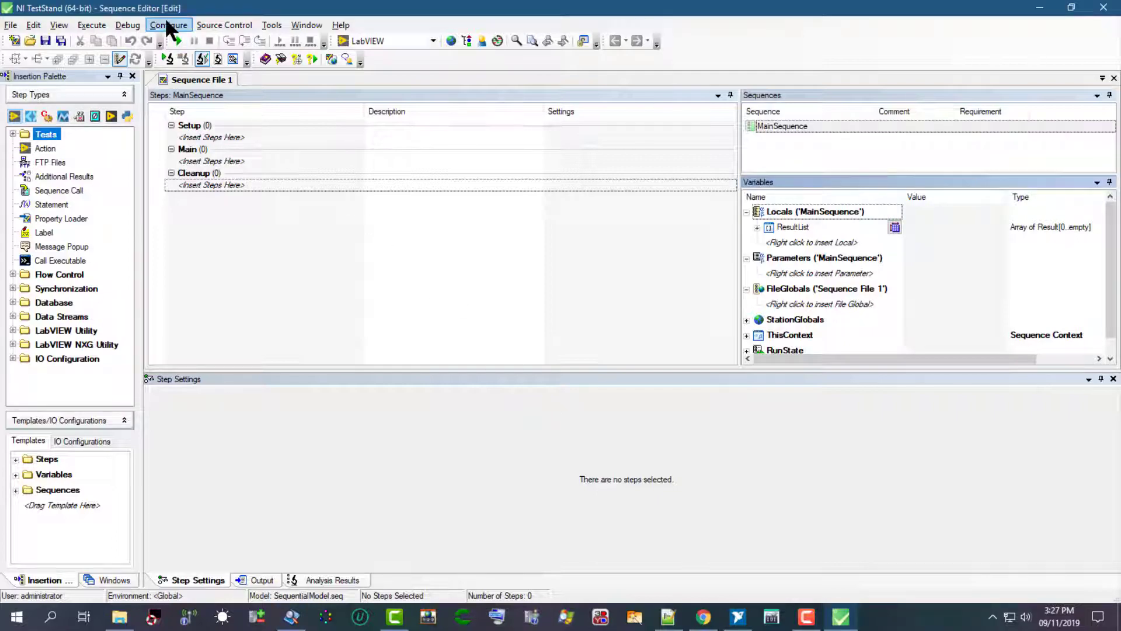
Step: Load the Small Screen Example from Sequence Editor Options' UI Configuration tab
click(168, 24)
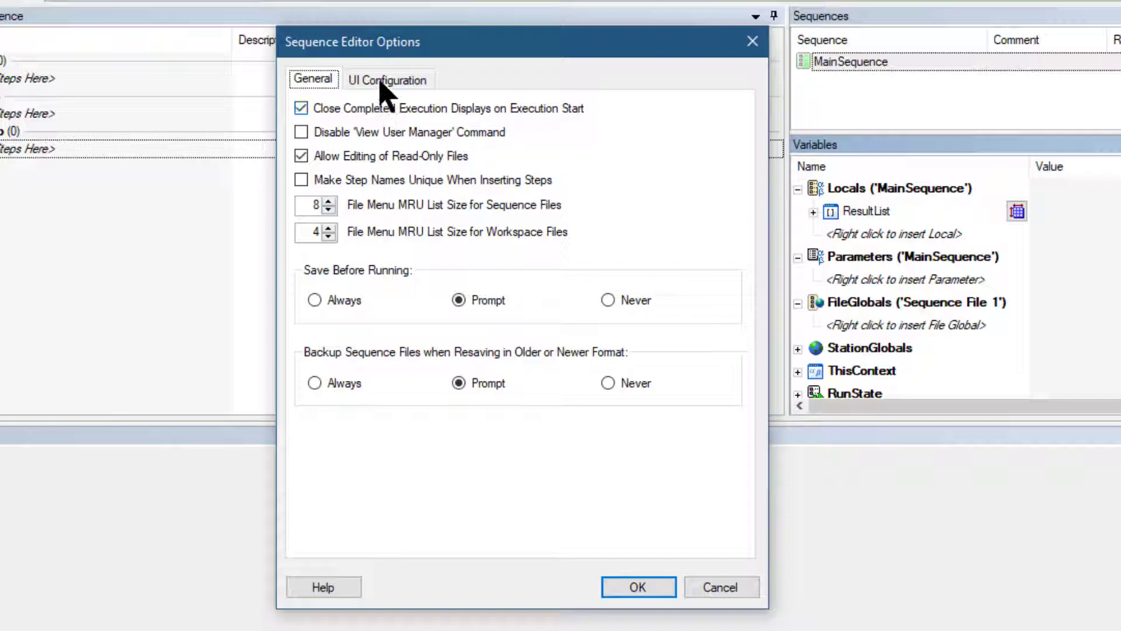
click(388, 79)
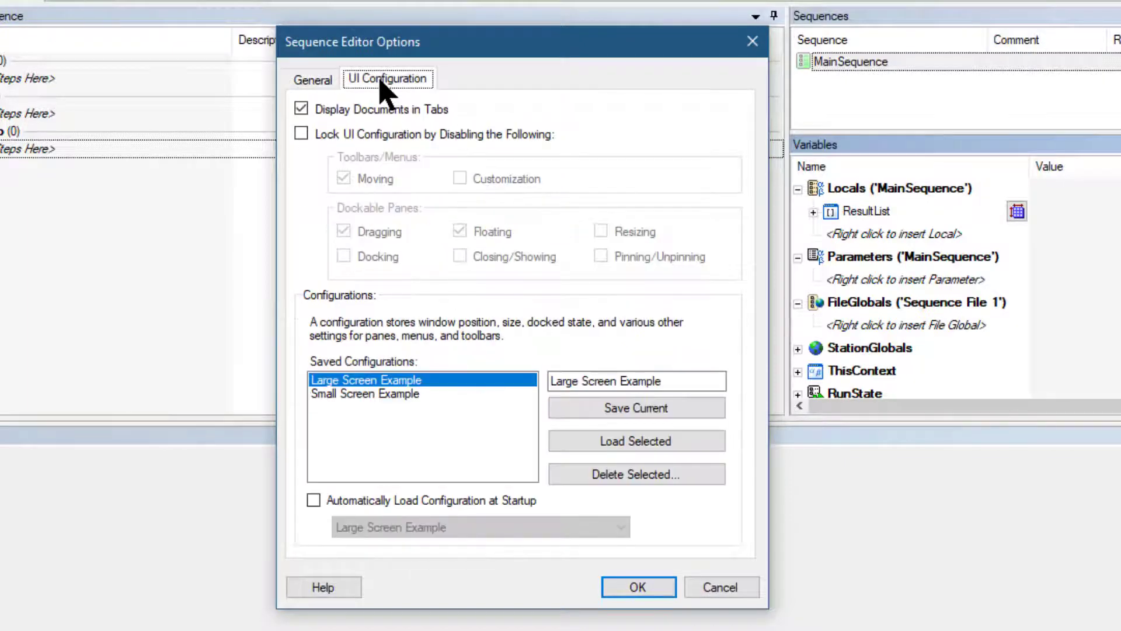
mouse_move(372, 397)
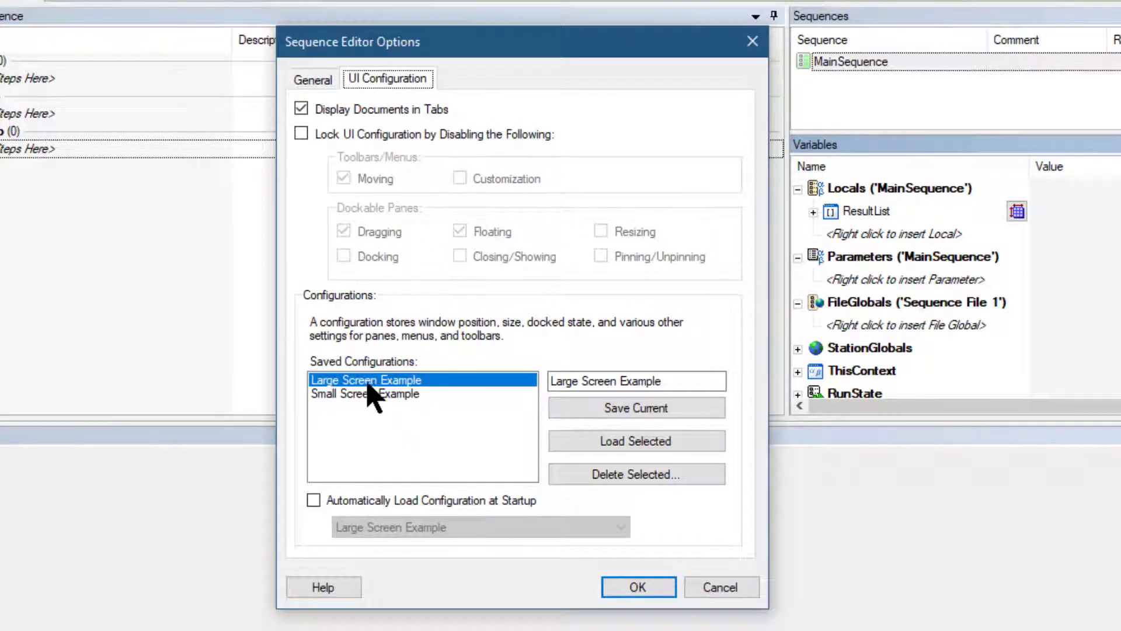
mouse_move(333, 397)
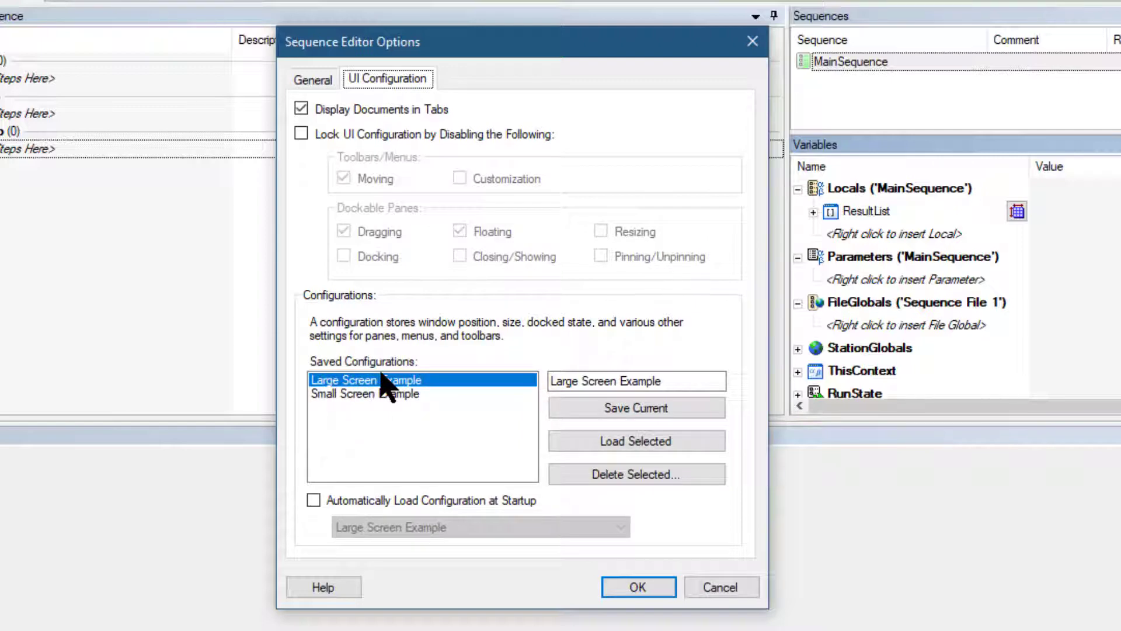
click(365, 393)
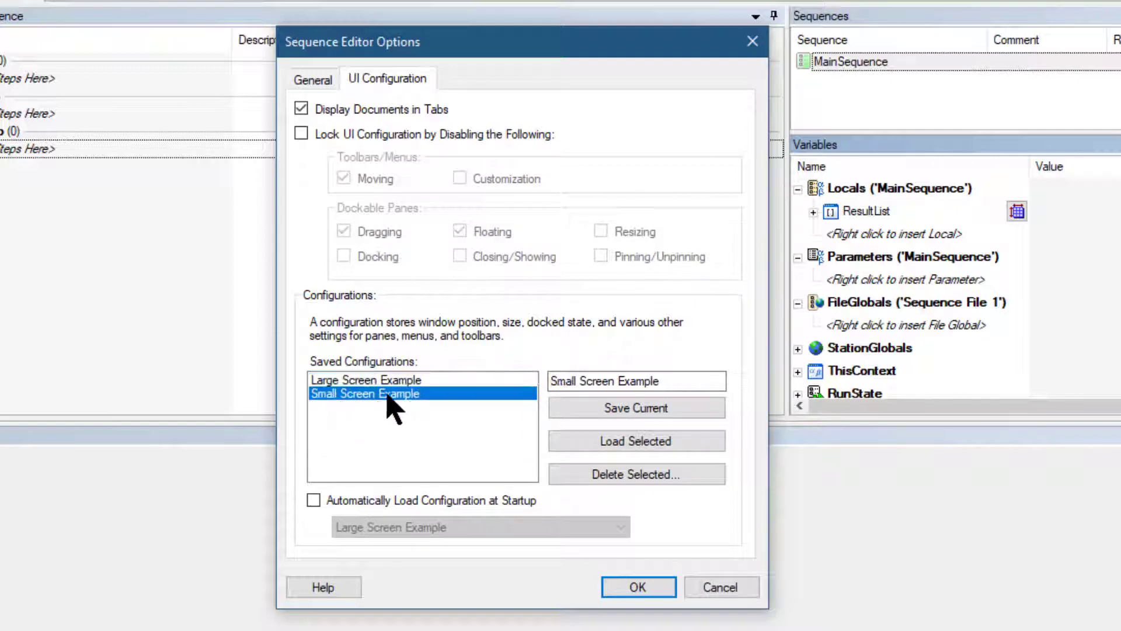
mouse_move(440, 437)
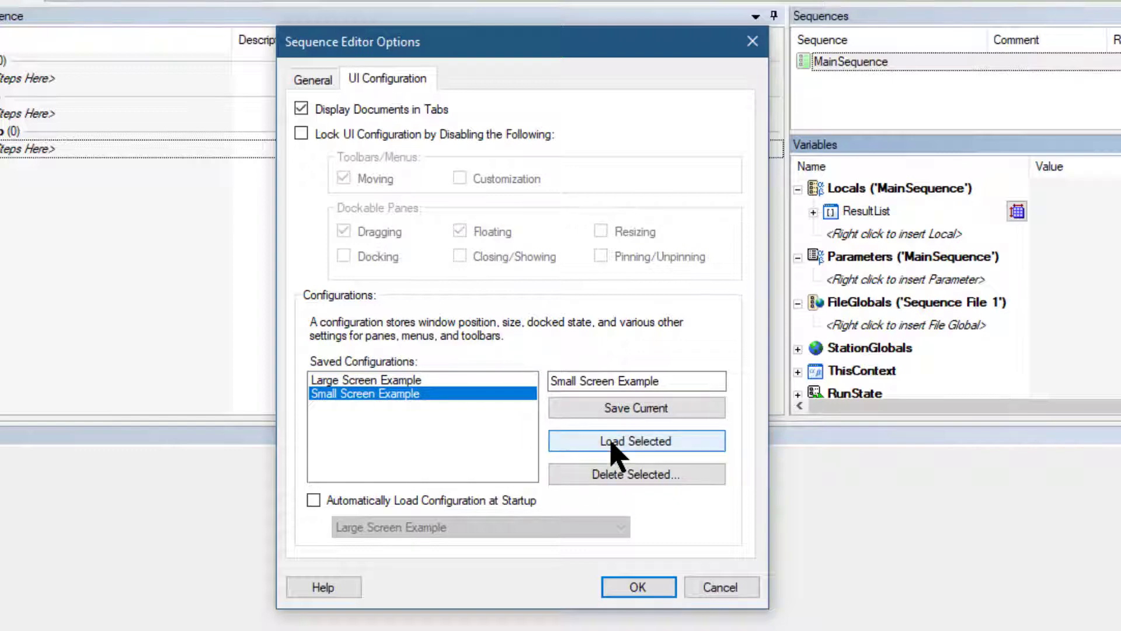
click(635, 441)
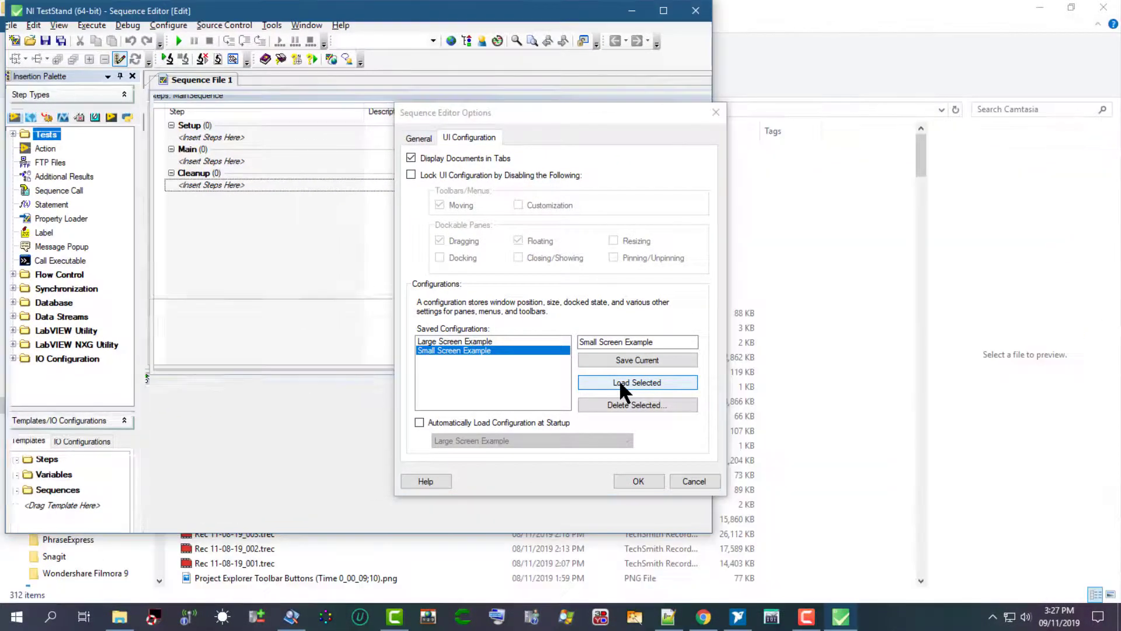
Step: Select Large Screen Example under Saved Configurations and load it
click(636, 382)
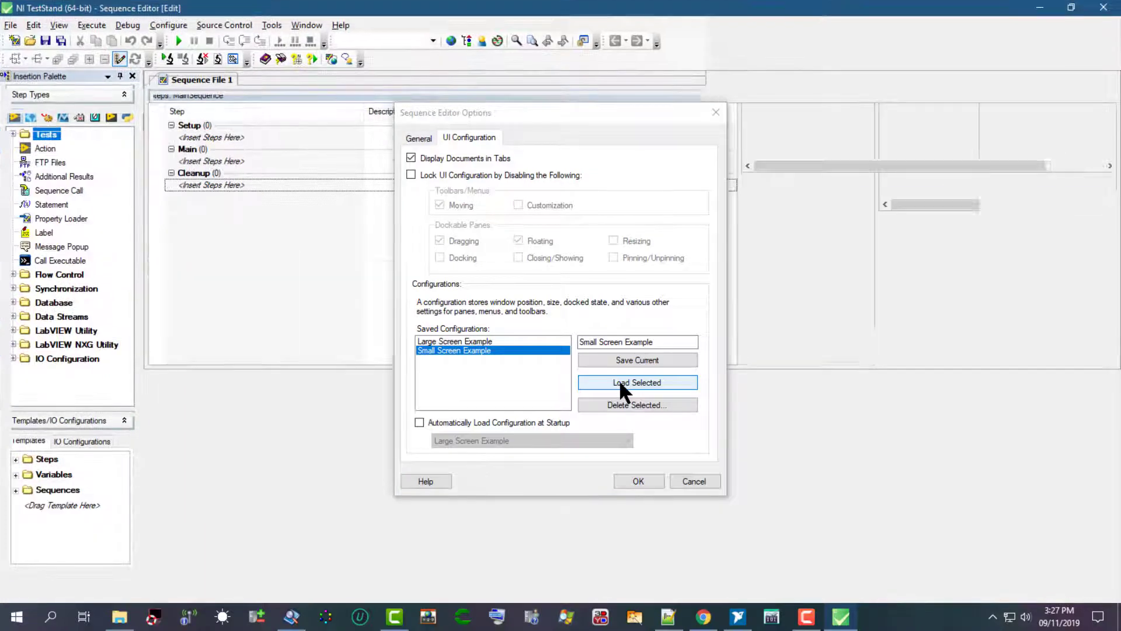
click(636, 382)
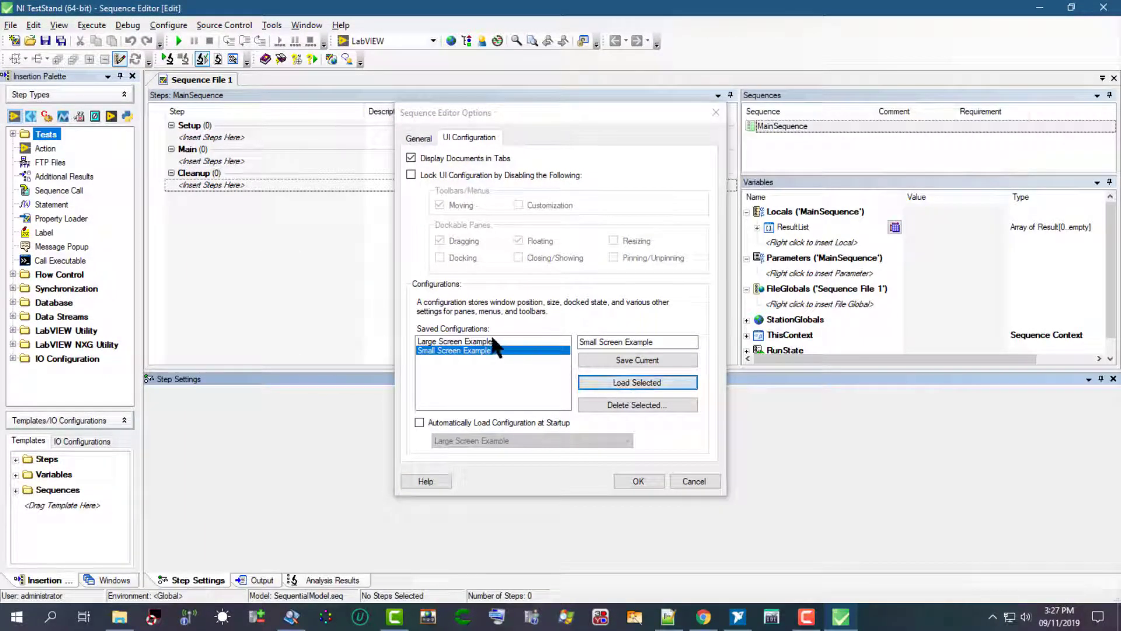
click(454, 341)
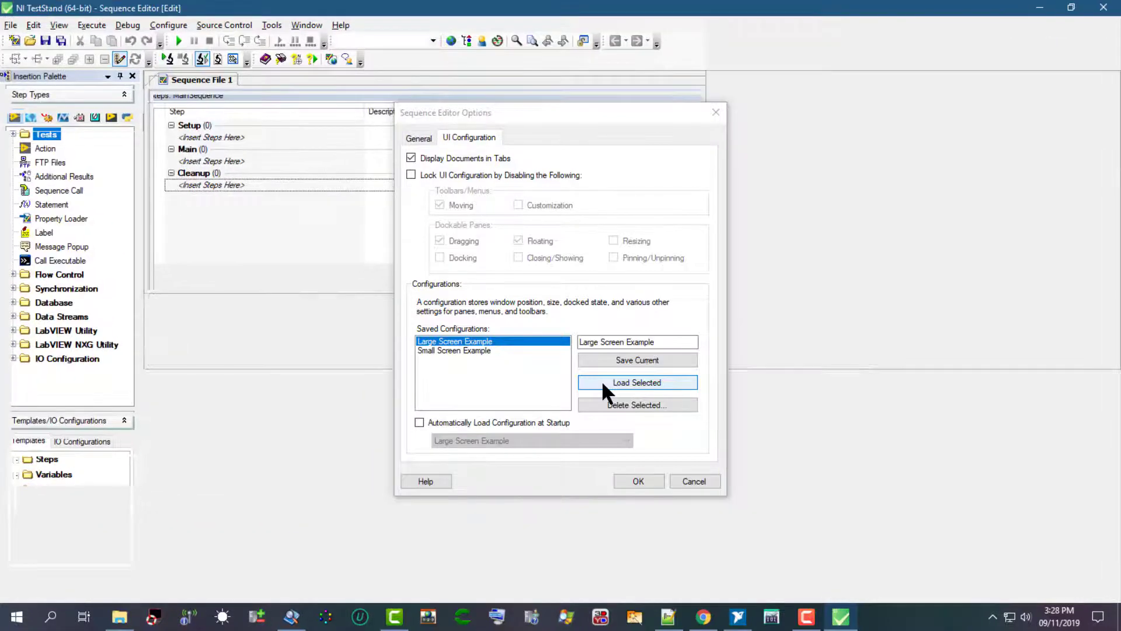
click(636, 382)
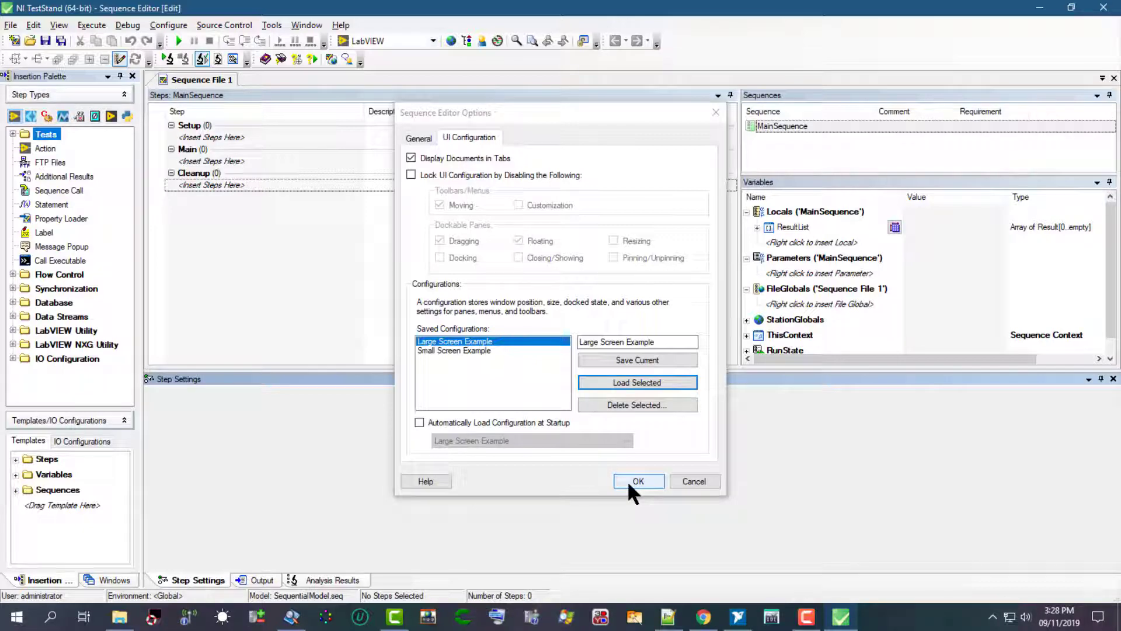
Step: Close Sequence Editor Options with OK, keeping the Large Screen Example layout
click(638, 481)
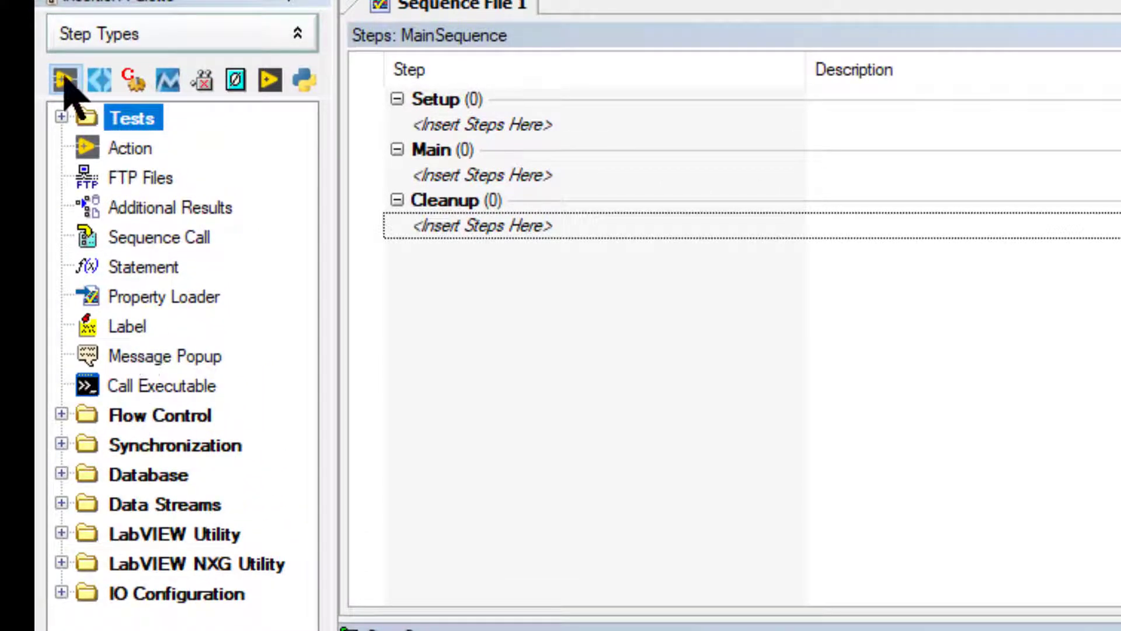
mouse_move(268, 80)
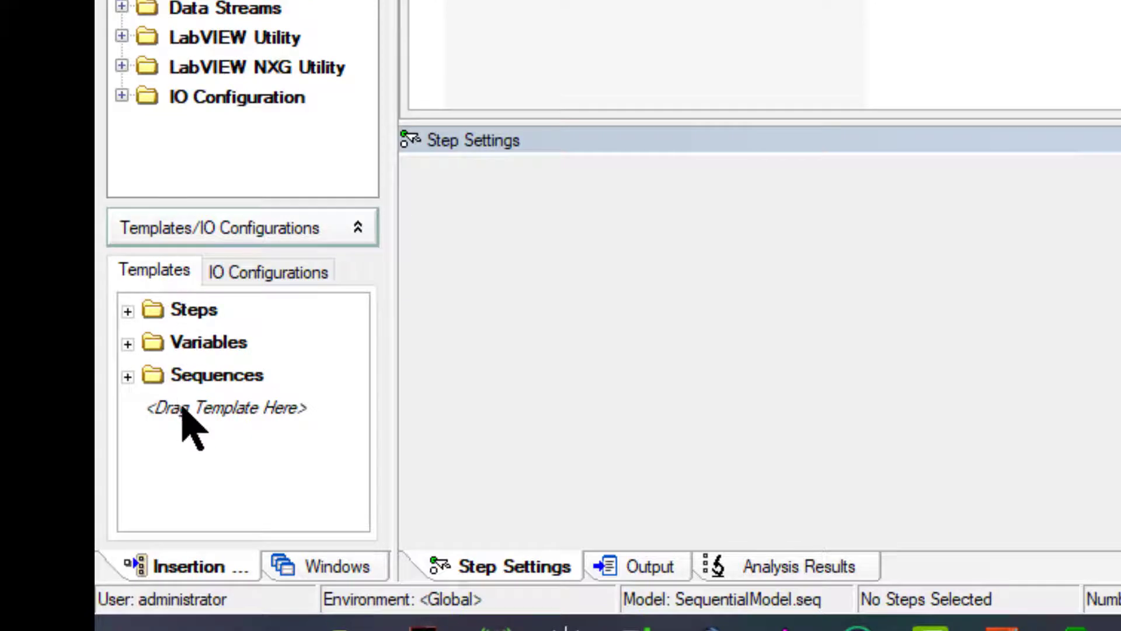
mouse_move(172, 444)
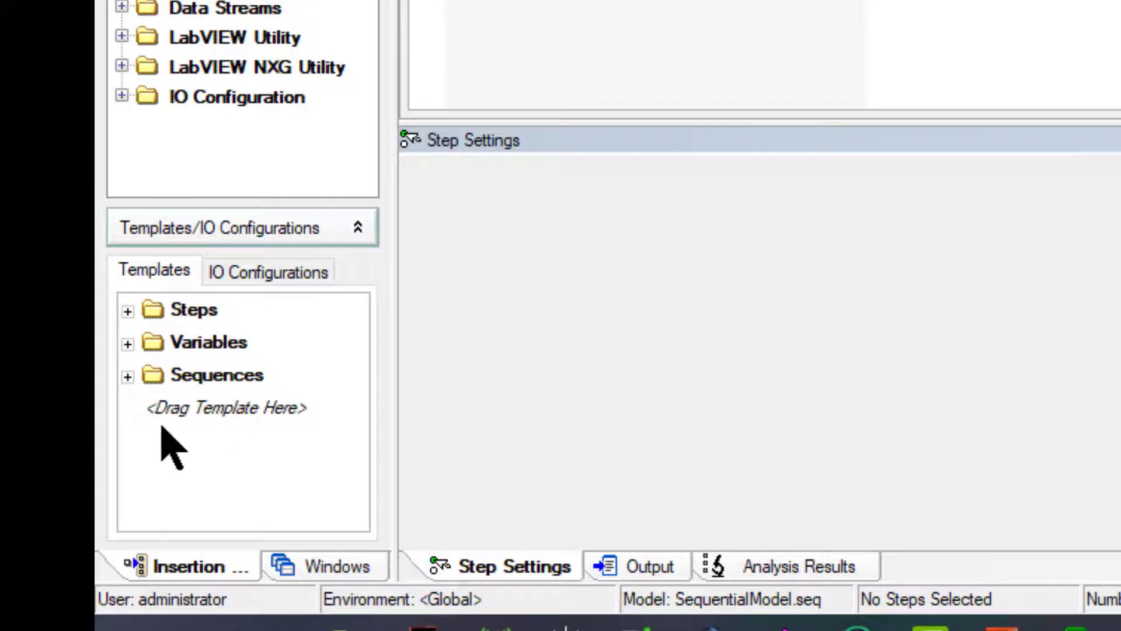